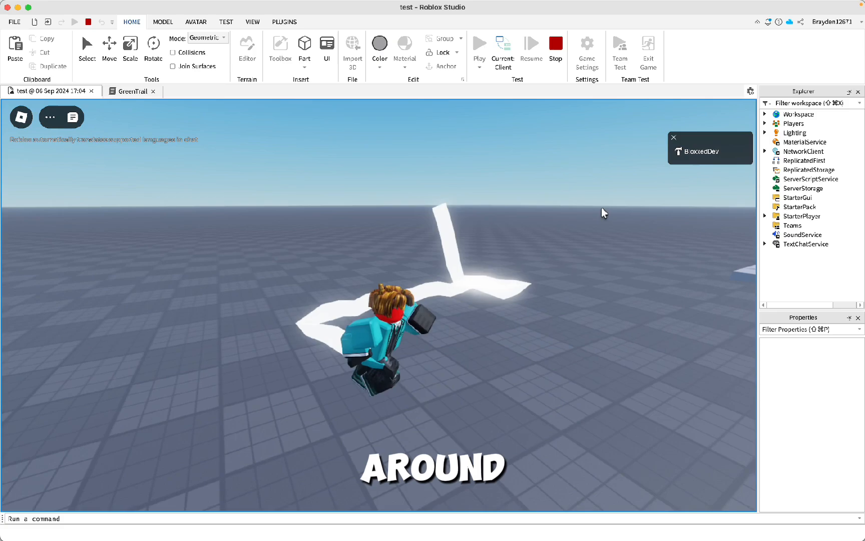
# Step: Stop the playtest and select the Trail under GreenTrail in ServerScriptService to show its properties
pyautogui.click(555, 42)
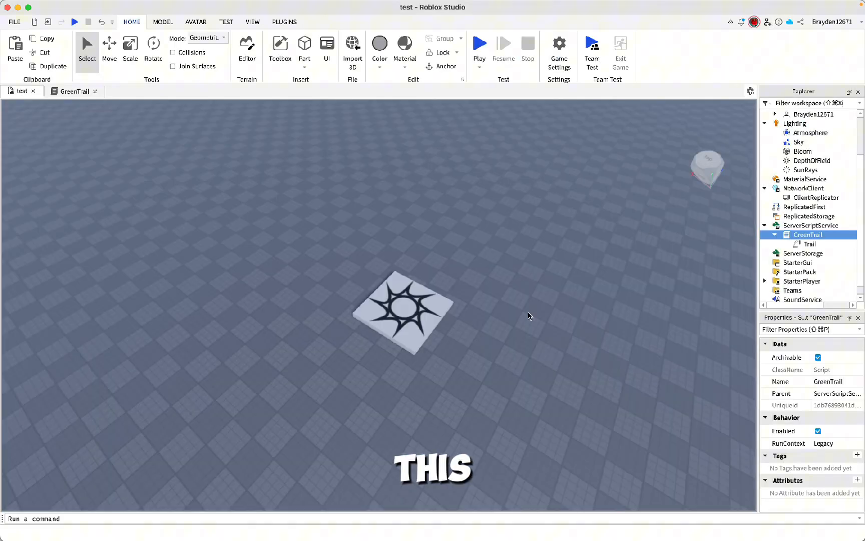
pyautogui.click(846, 225)
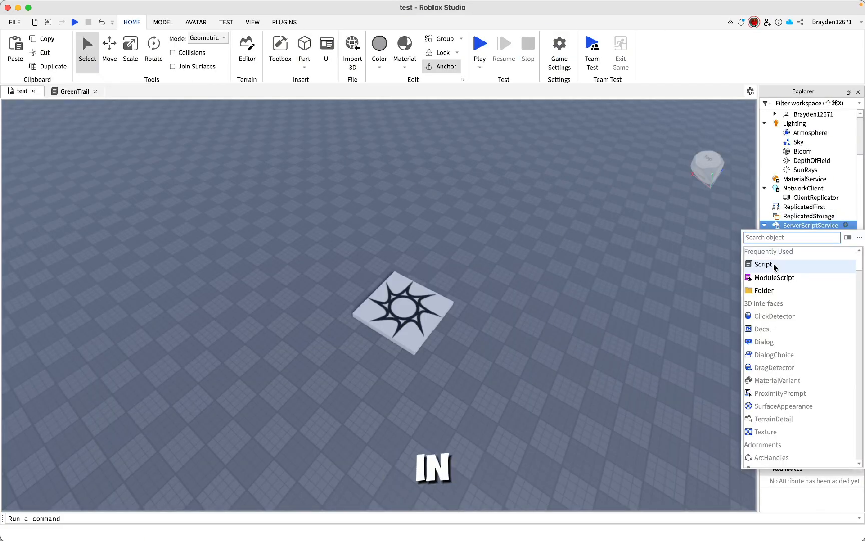
pyautogui.click(764, 264)
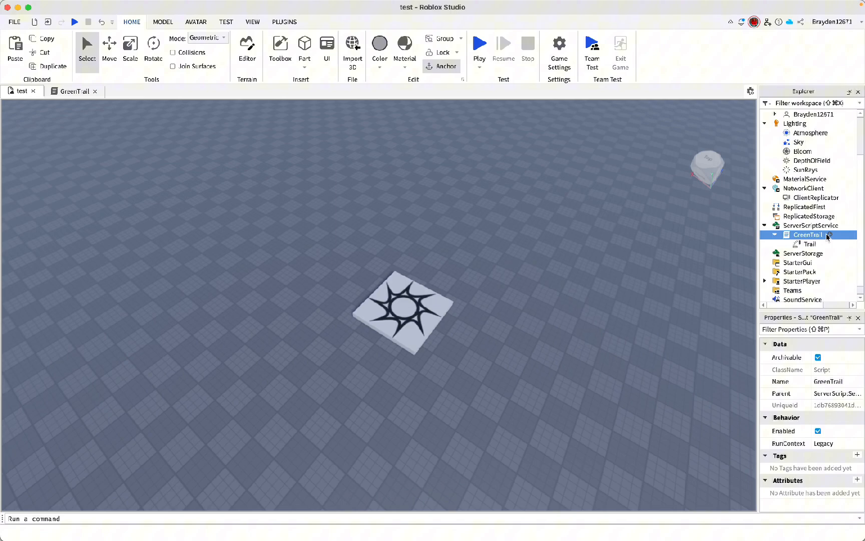
pyautogui.click(809, 243)
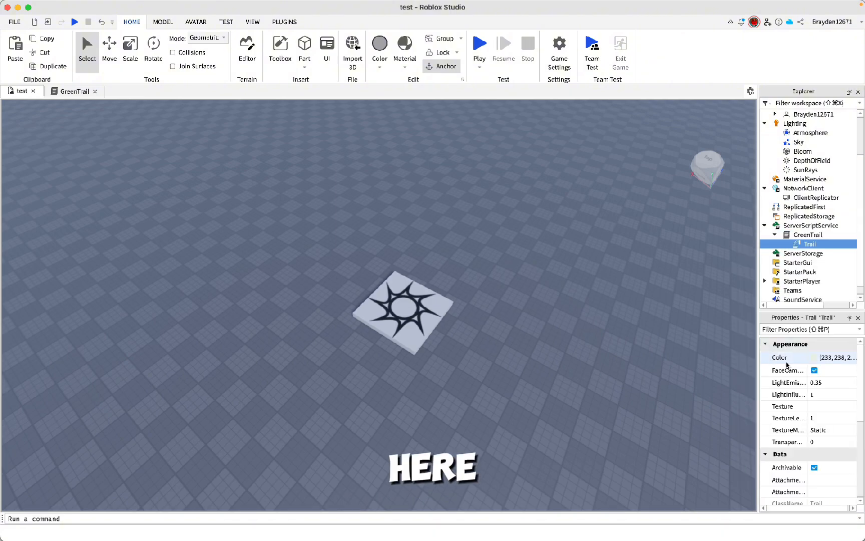
# Step: Set the Trail colour to green (0, 240, 26) using the colour picker
pyautogui.click(835, 358)
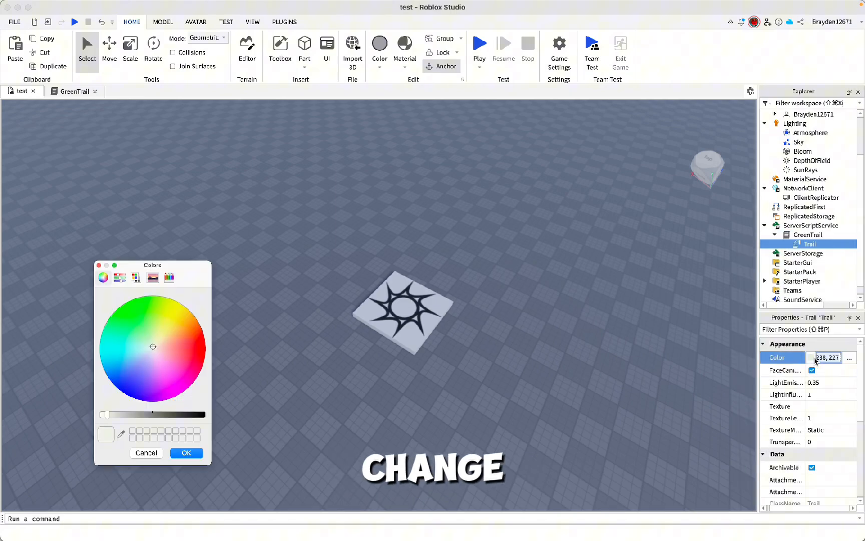
pyautogui.click(186, 453)
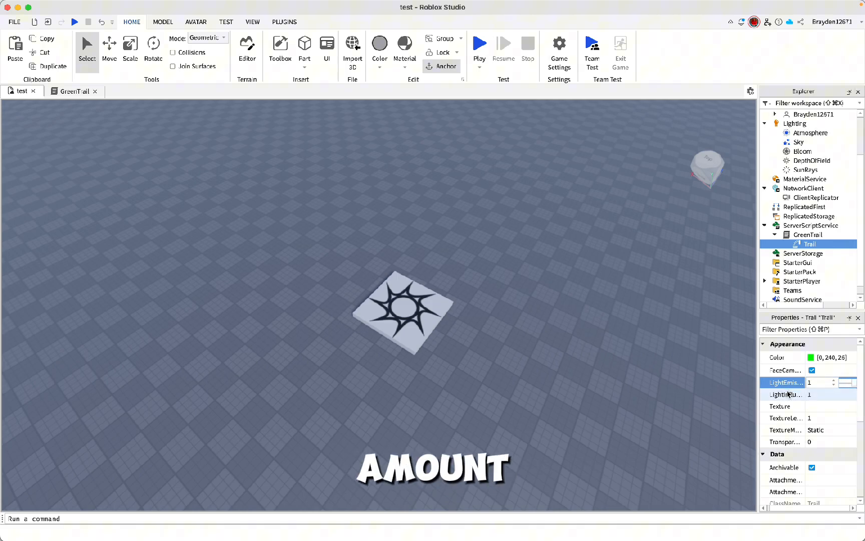
pyautogui.moveTo(787, 394)
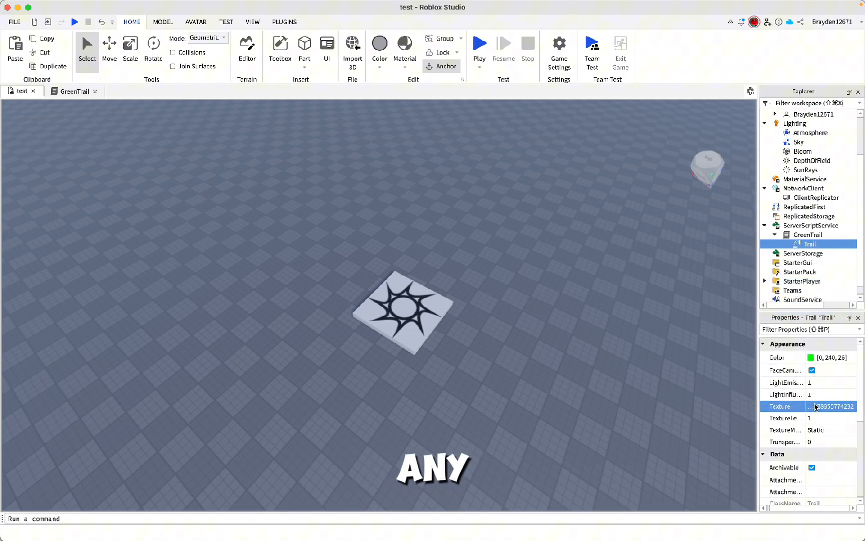
# Step: Run two playtests to check the glowing green trail and then the rainbow-textured trail
pyautogui.click(478, 42)
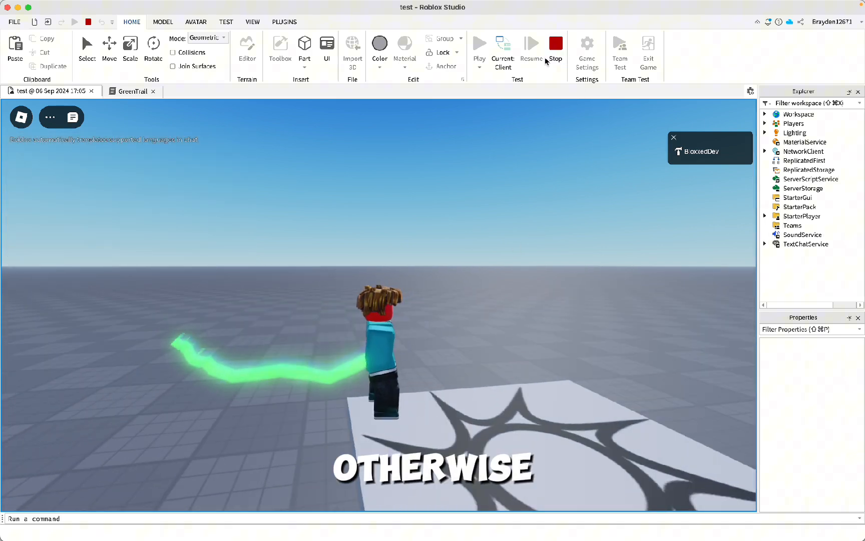
pyautogui.click(555, 43)
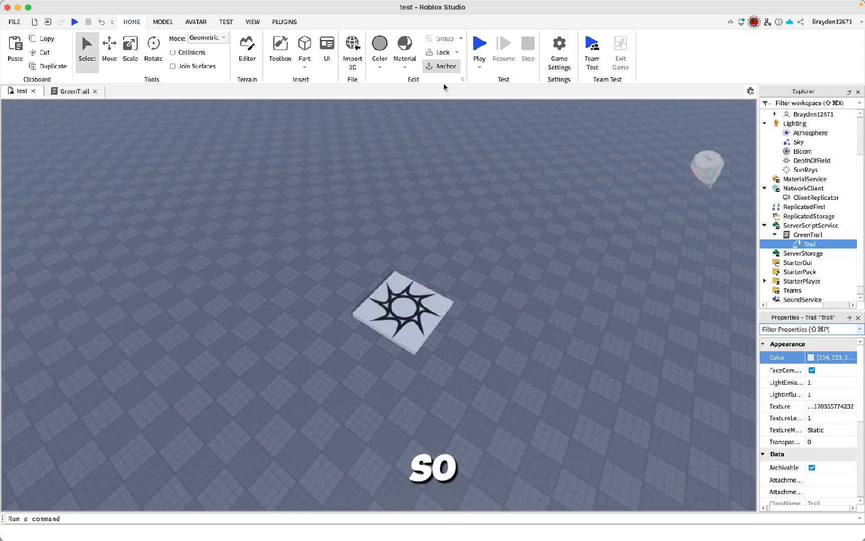
pyautogui.click(478, 43)
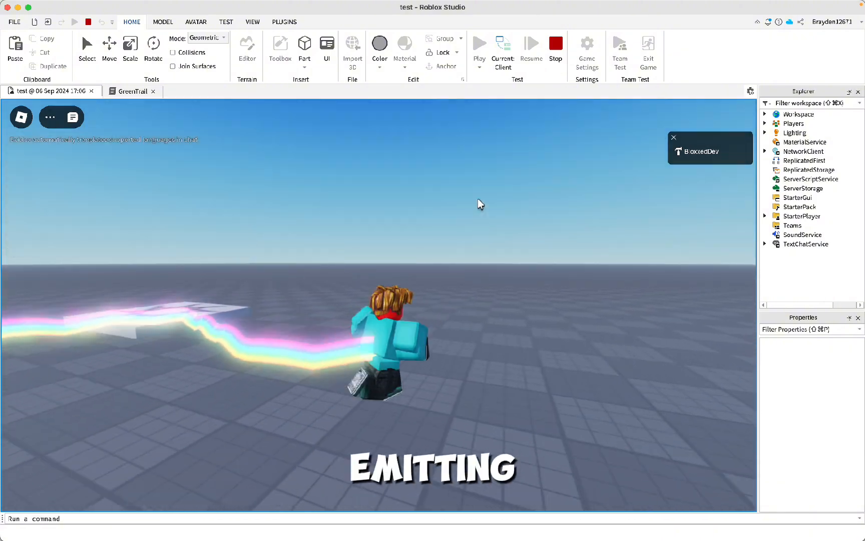
pyautogui.click(555, 43)
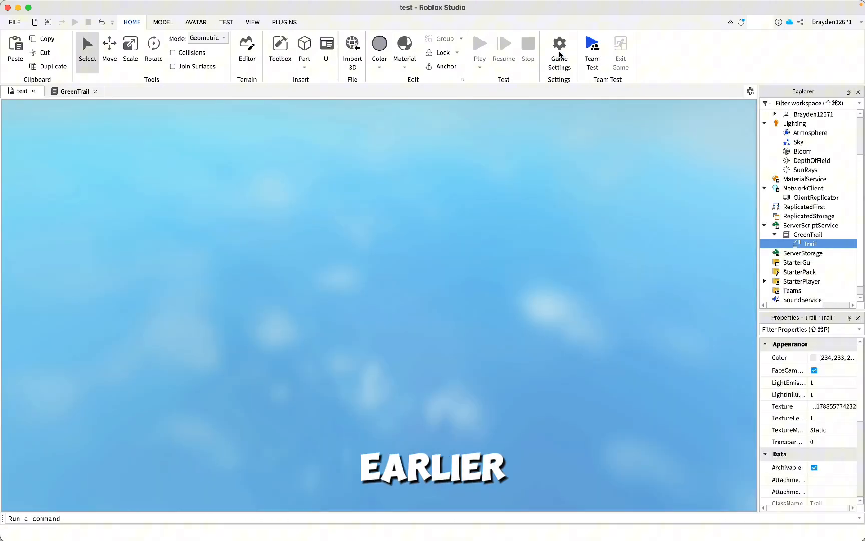
# Step: Set the Trail TextureMode to Stretch and bring up the GreenTrail script for editing
pyautogui.click(478, 48)
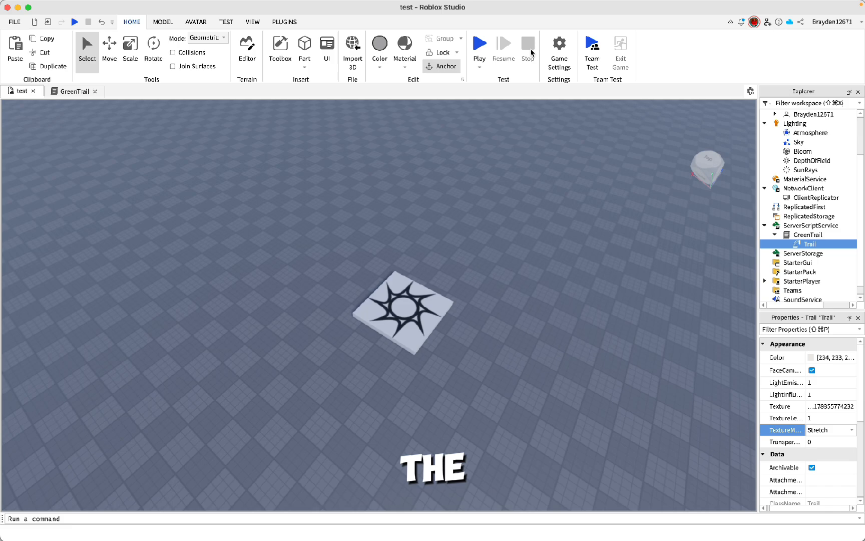
pyautogui.click(477, 45)
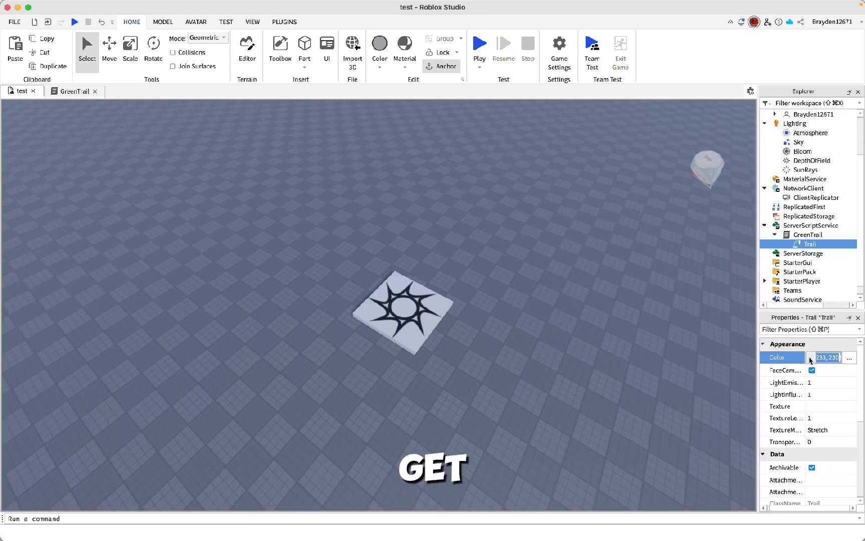
pyautogui.click(850, 357)
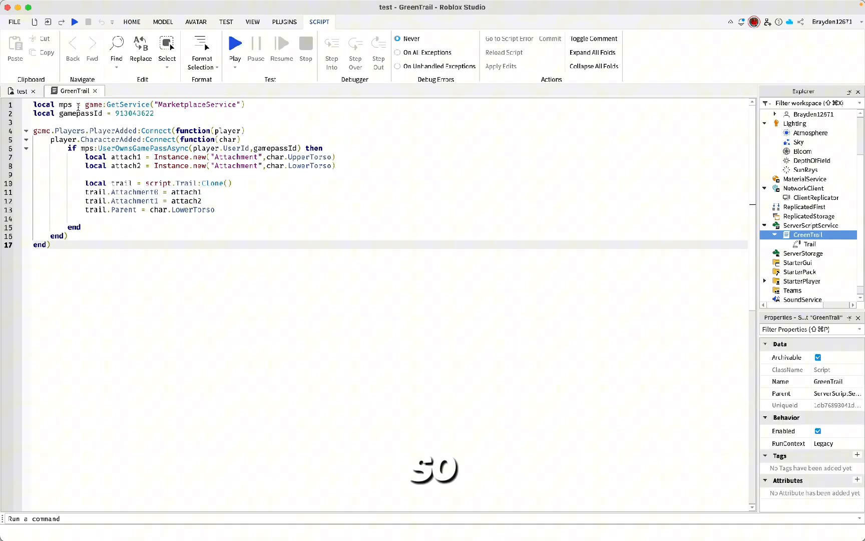
# Step: Replace the script's gamepassId with 14550442
pyautogui.doubleClick(134, 113)
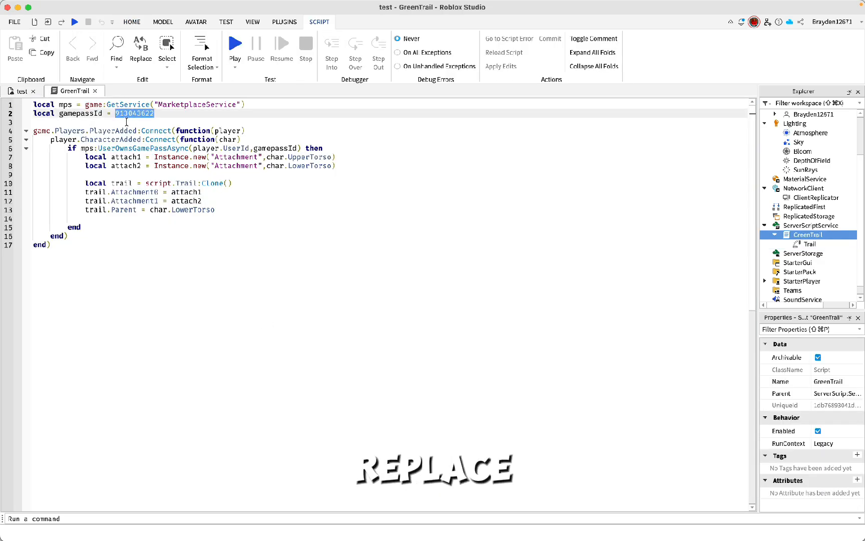
pyautogui.write('14550442')
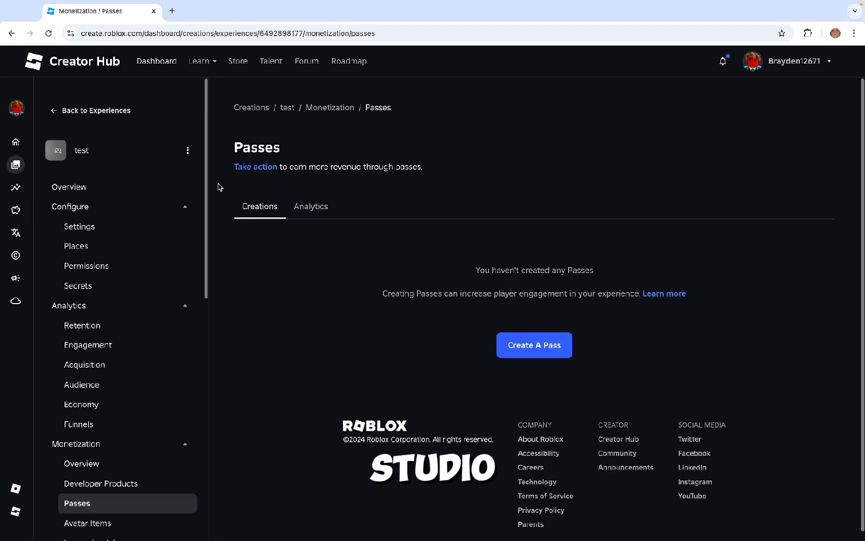
# Step: Create a pass named 'Trail 1' in Creator Hub and playtest the glowing trail
pyautogui.click(533, 344)
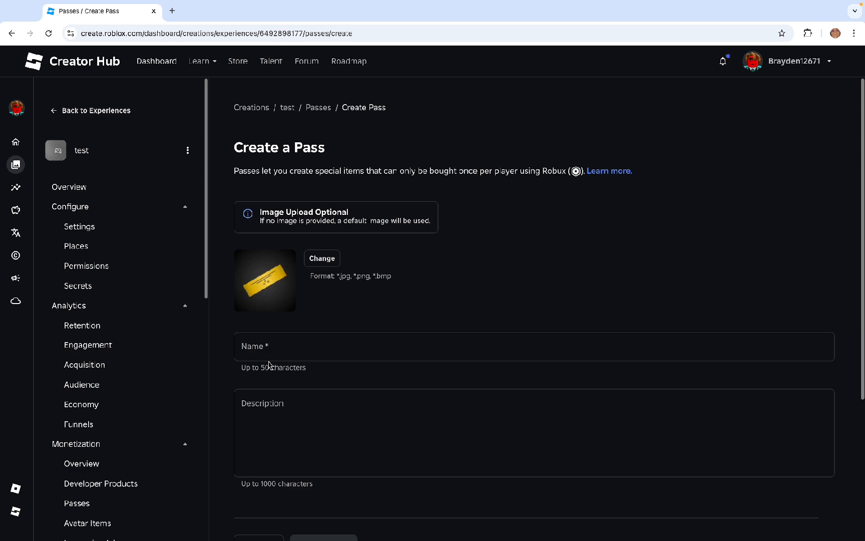
pyautogui.write('Trail 1')
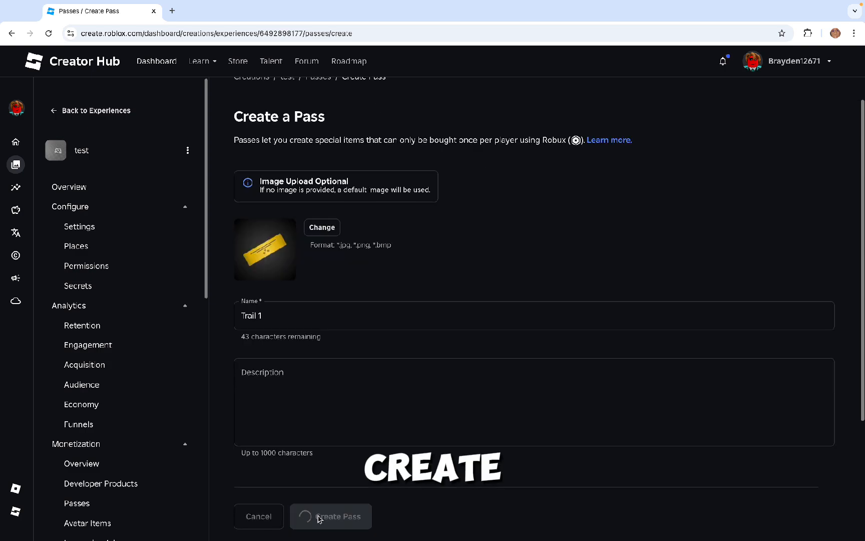
pyautogui.click(330, 515)
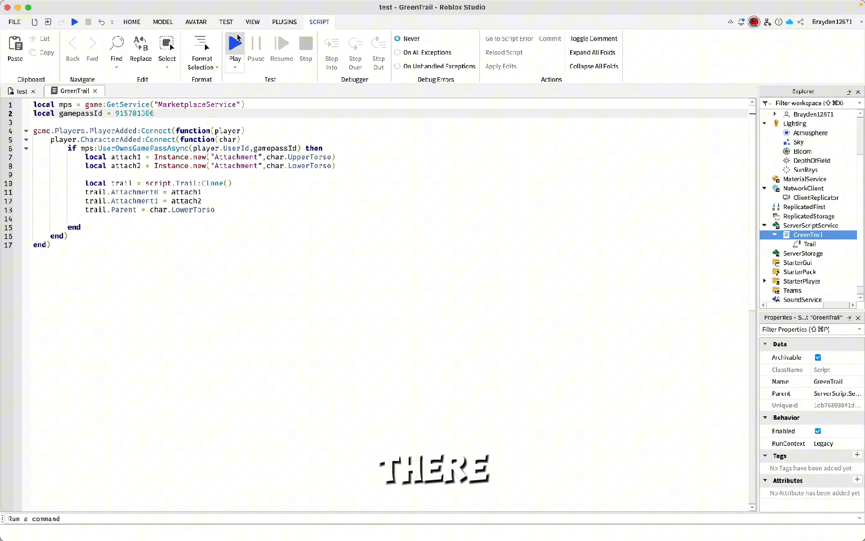
pyautogui.click(235, 43)
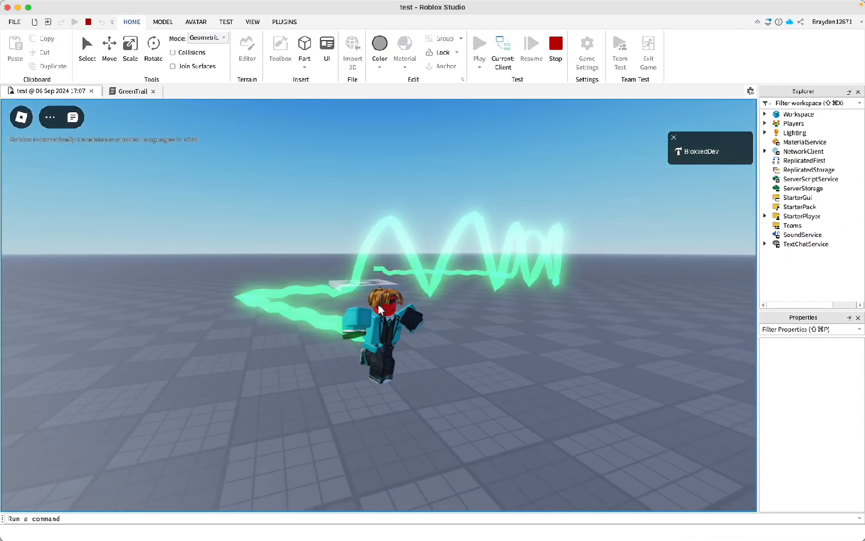